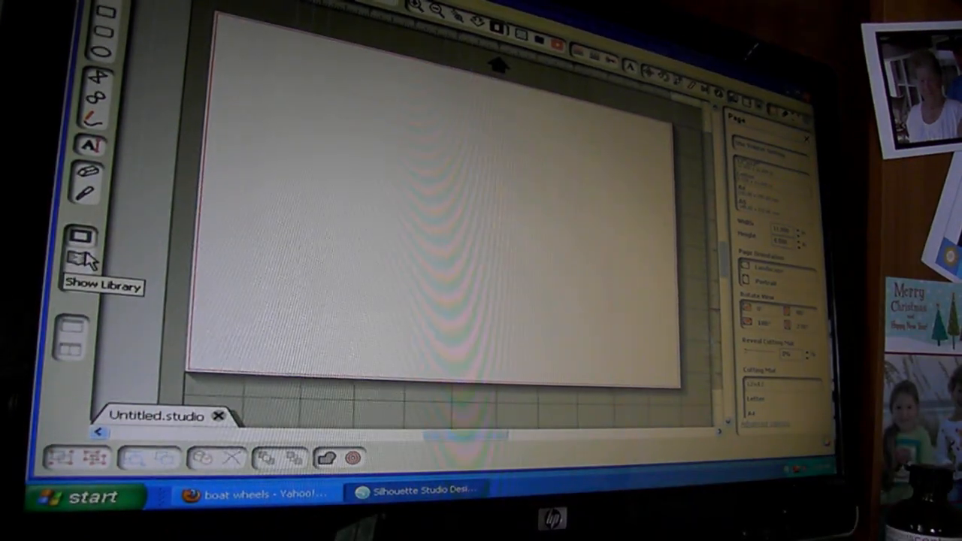
# Show the design library to find the boat wheel shape
pyautogui.click(82, 261)
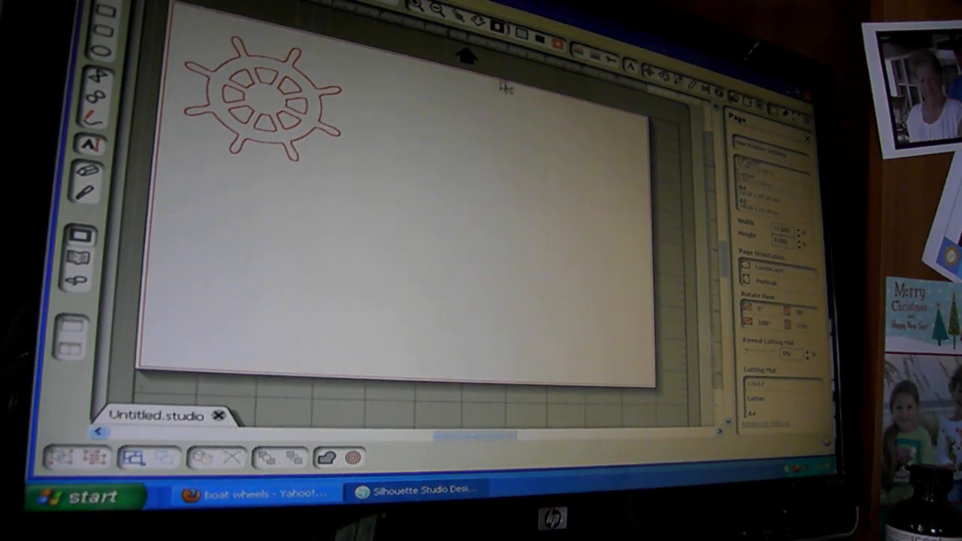
pyautogui.moveTo(343, 112)
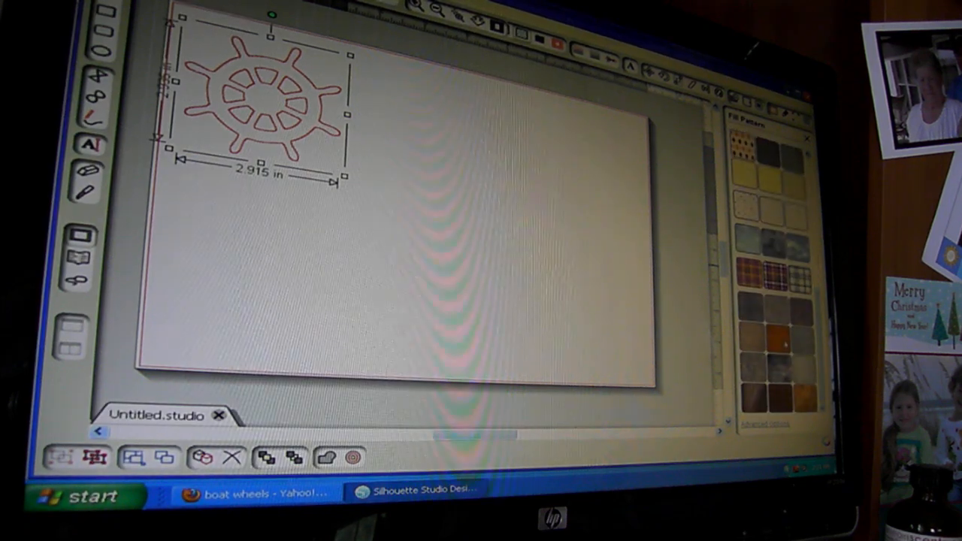
# Fill the boat wheel with the dark red cherry-wood pattern swatch
pyautogui.click(760, 333)
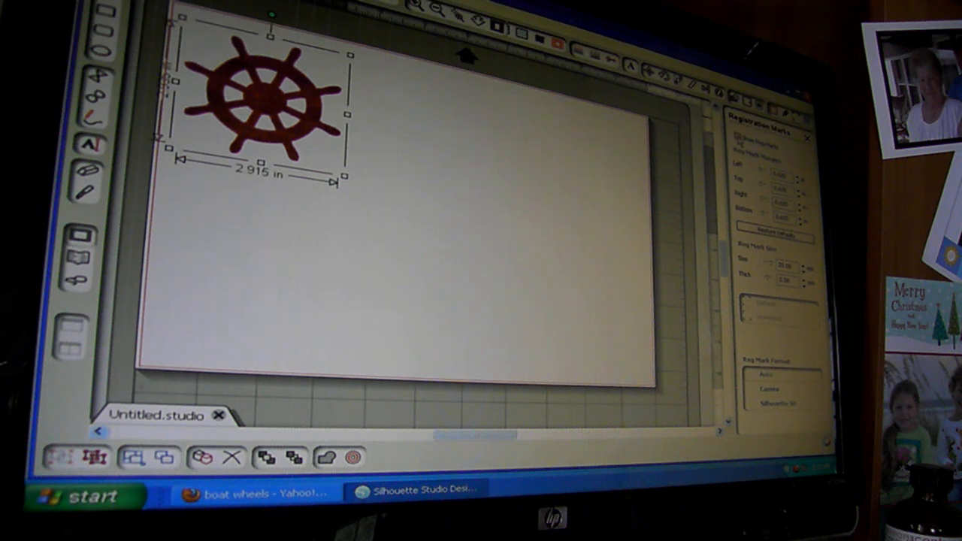
# Print all pages of the patterned wheel with registration marks
pyautogui.click(737, 139)
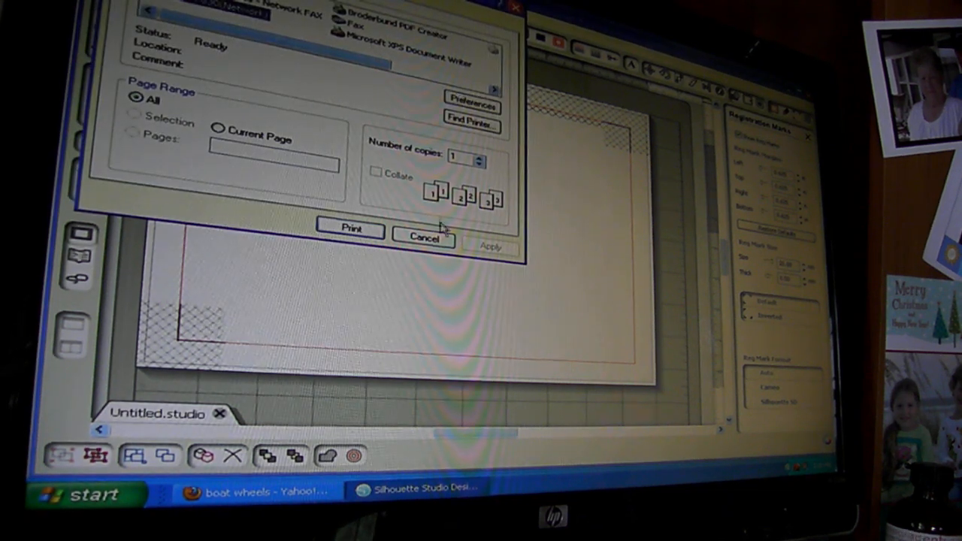
pyautogui.click(349, 229)
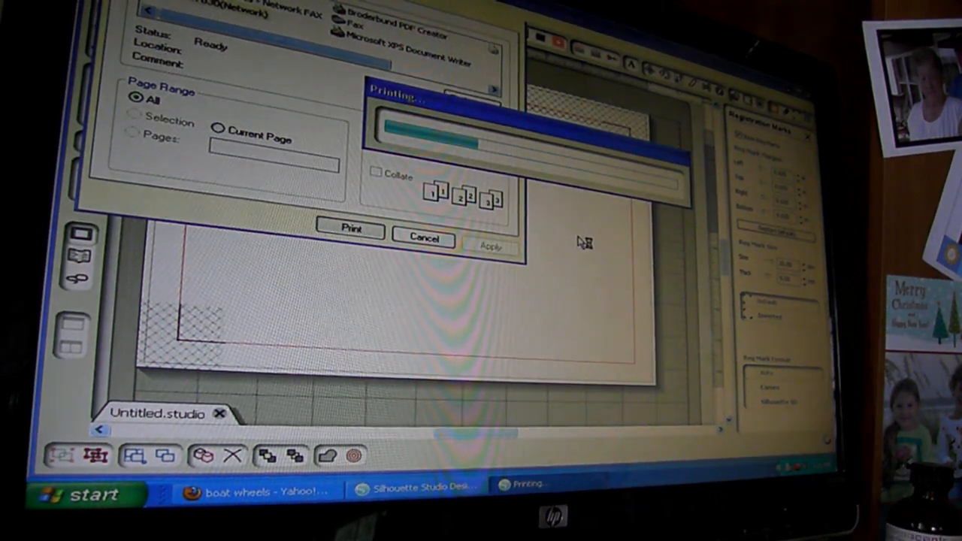
# Bring up the Send to Silhouette cutting panel for the printed wheel page
pyautogui.click(348, 231)
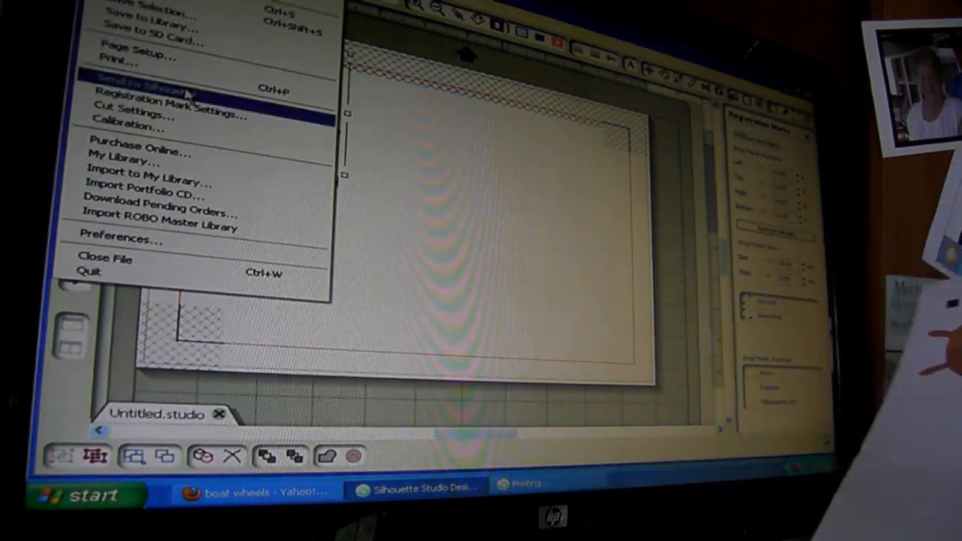
pyautogui.click(147, 83)
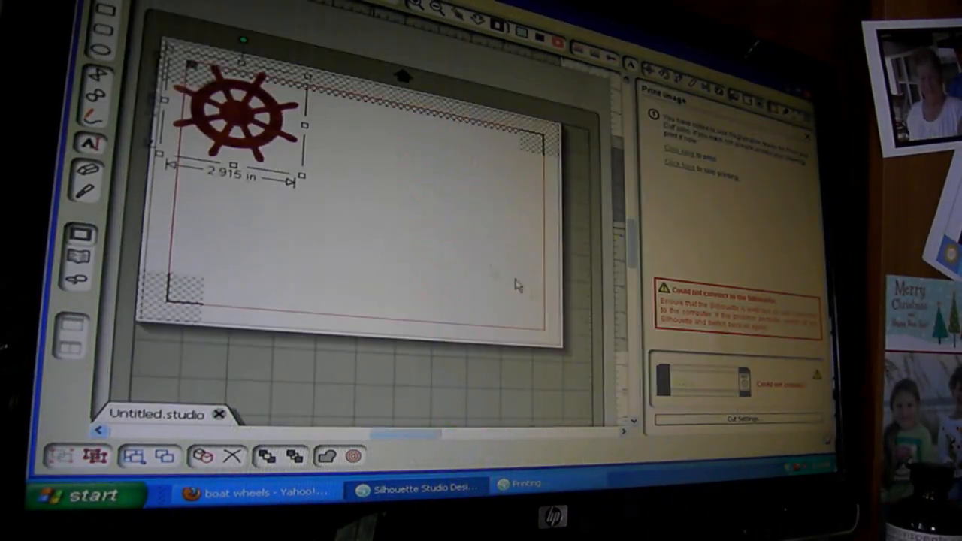